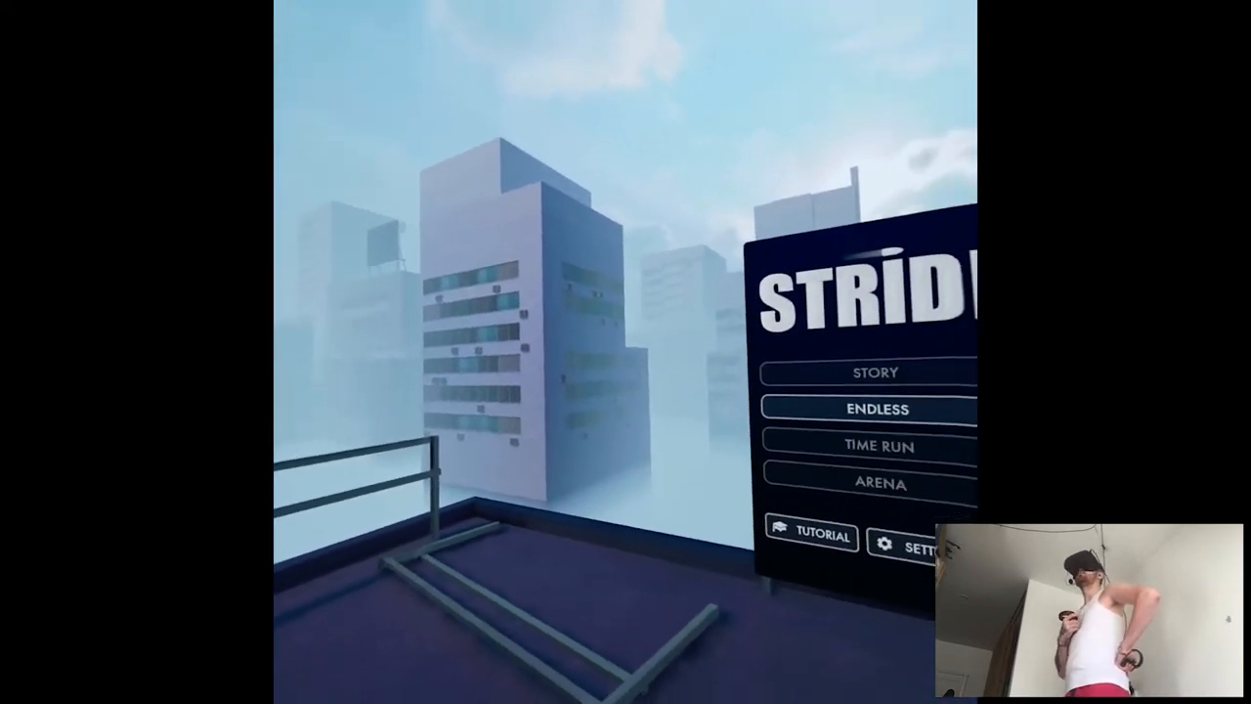
mouse_move(626, 352)
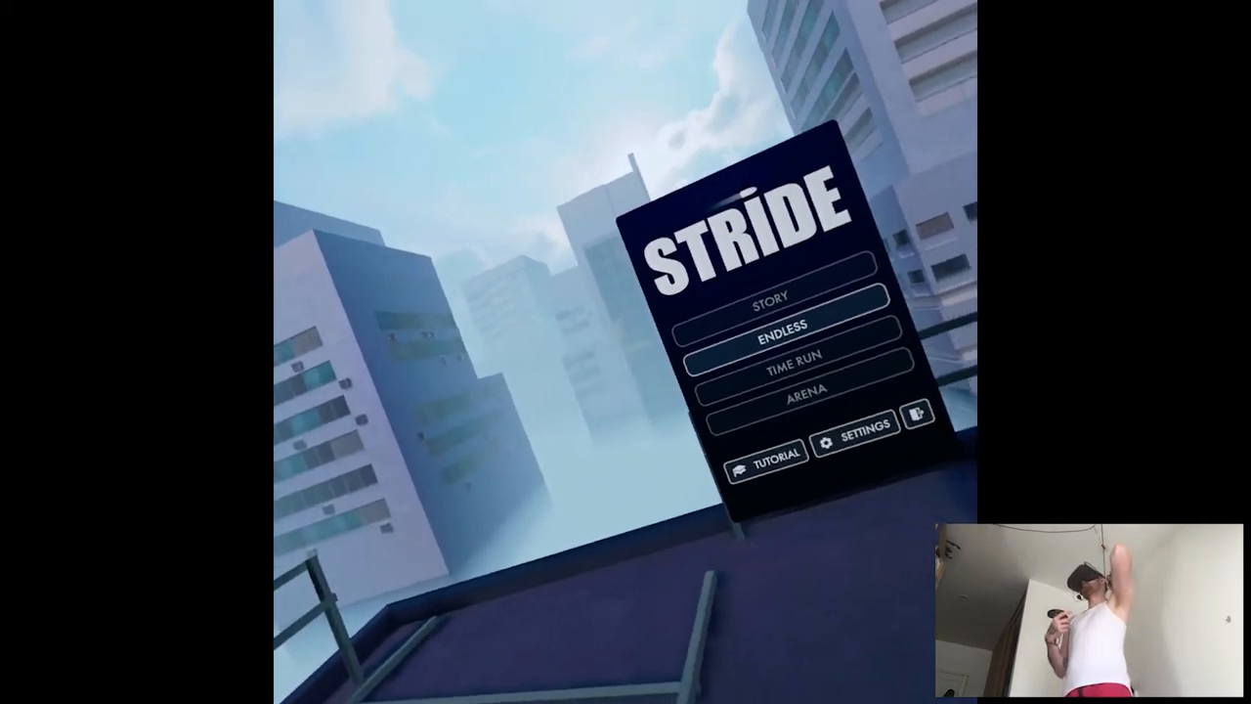
mouse_move(698, 372)
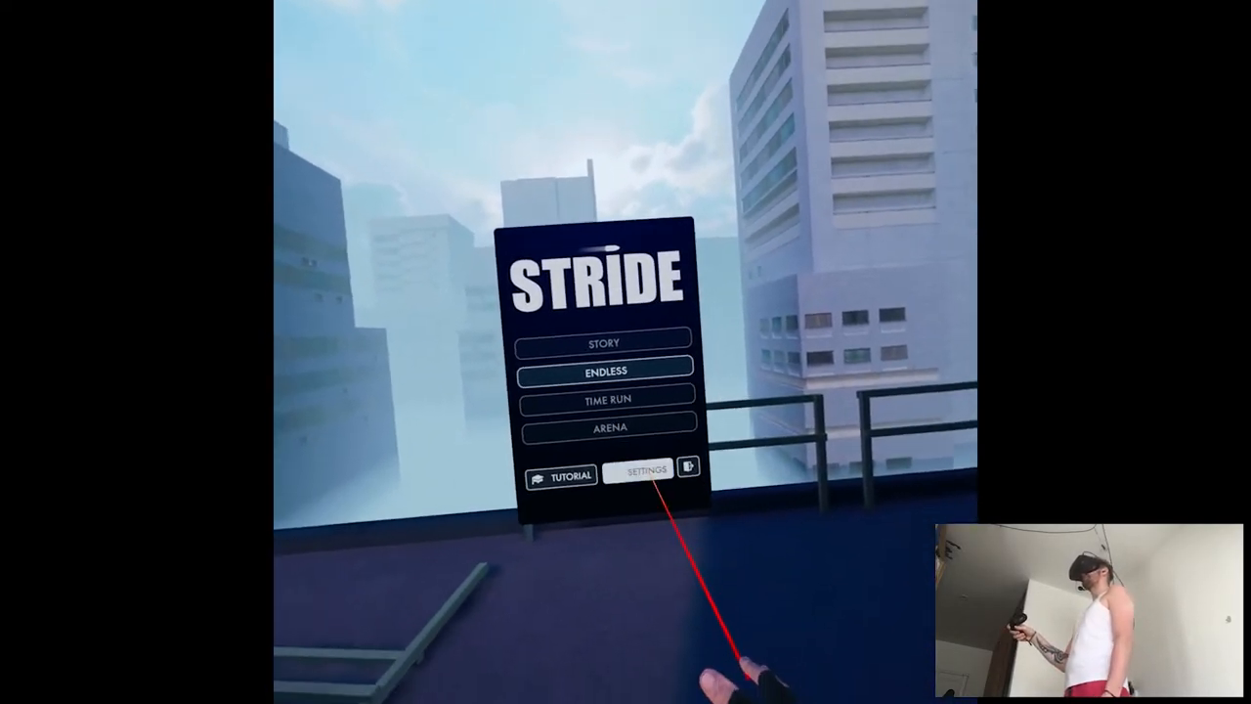
- Confirm Smooth turn mode in the control settings, then exit settings toward play
left_click(638, 473)
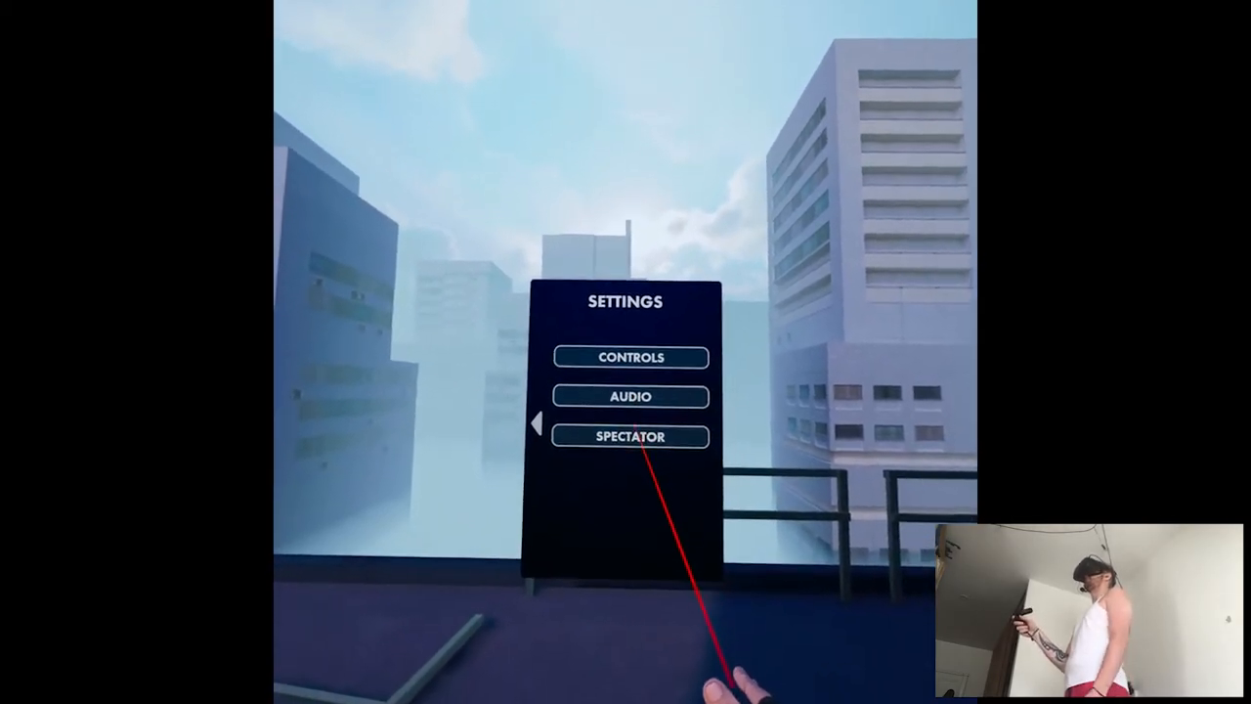
left_click(631, 357)
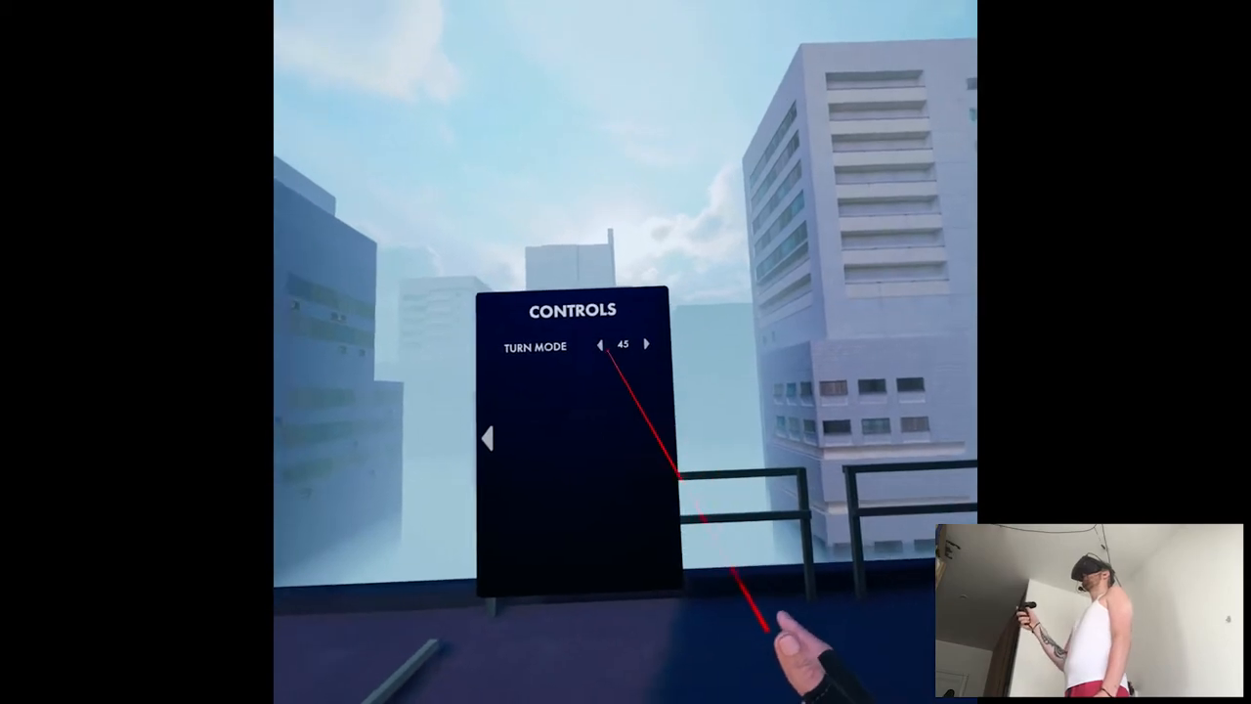
left_click(600, 343)
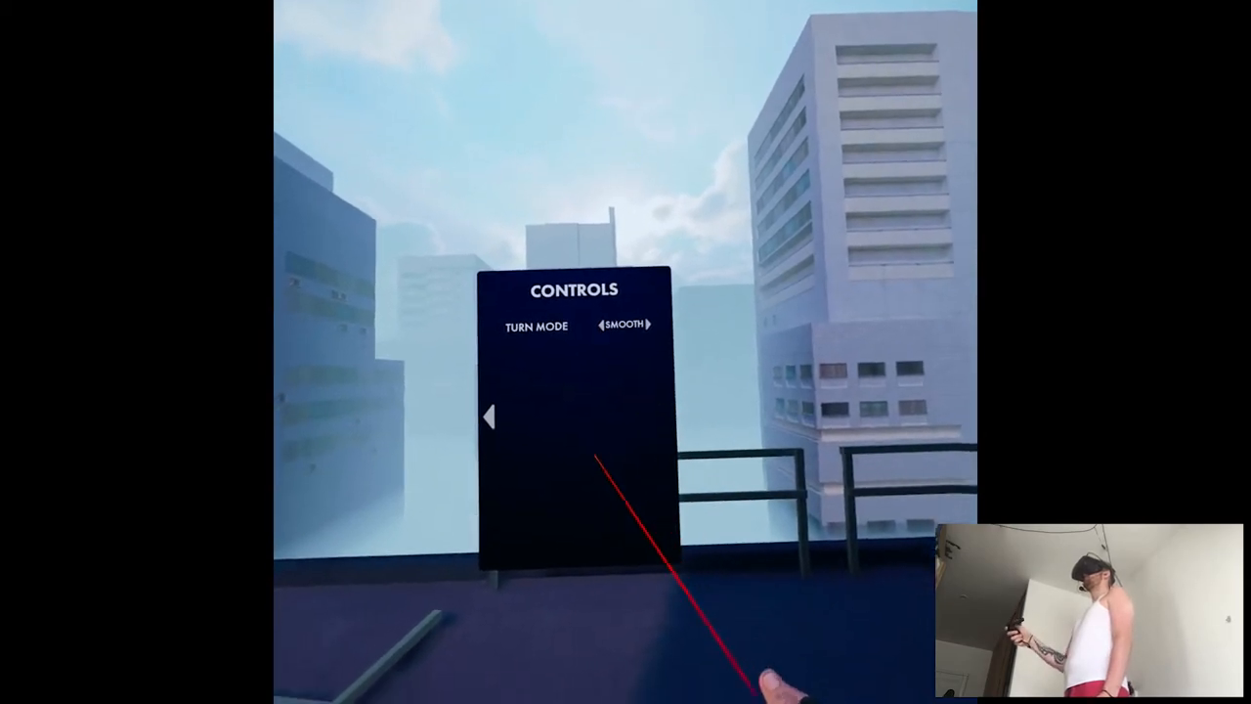
left_click(489, 415)
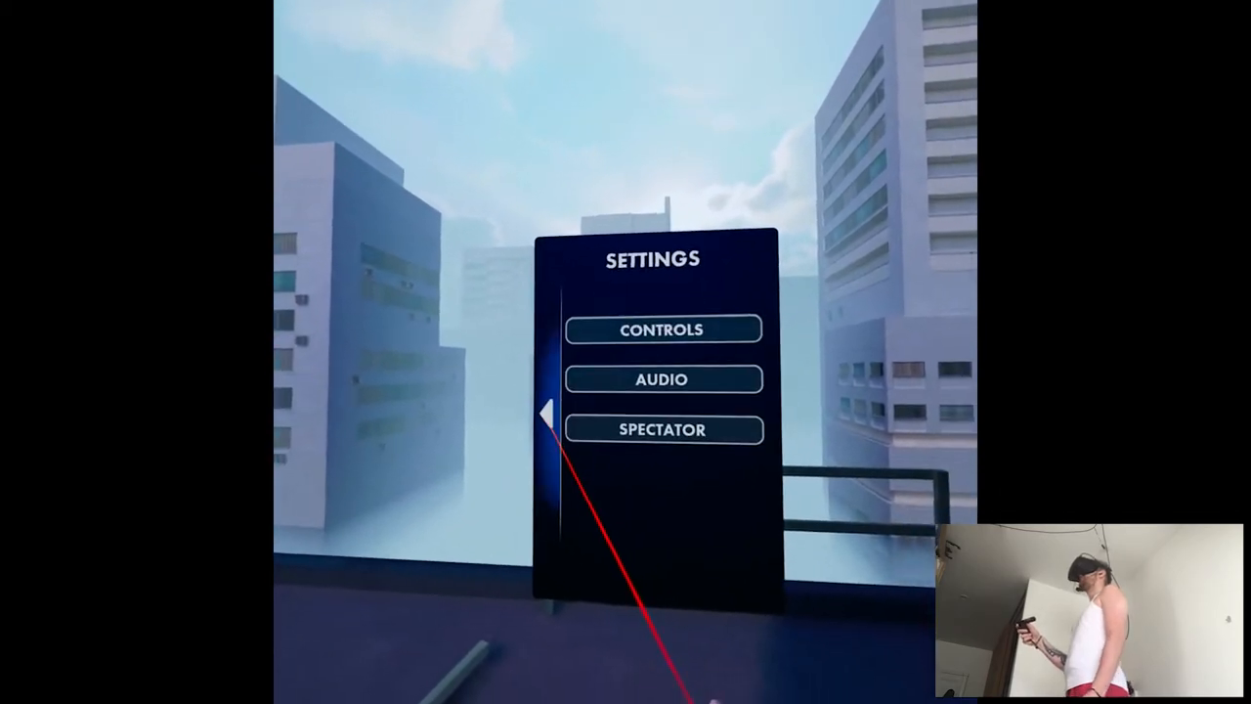
left_click(664, 430)
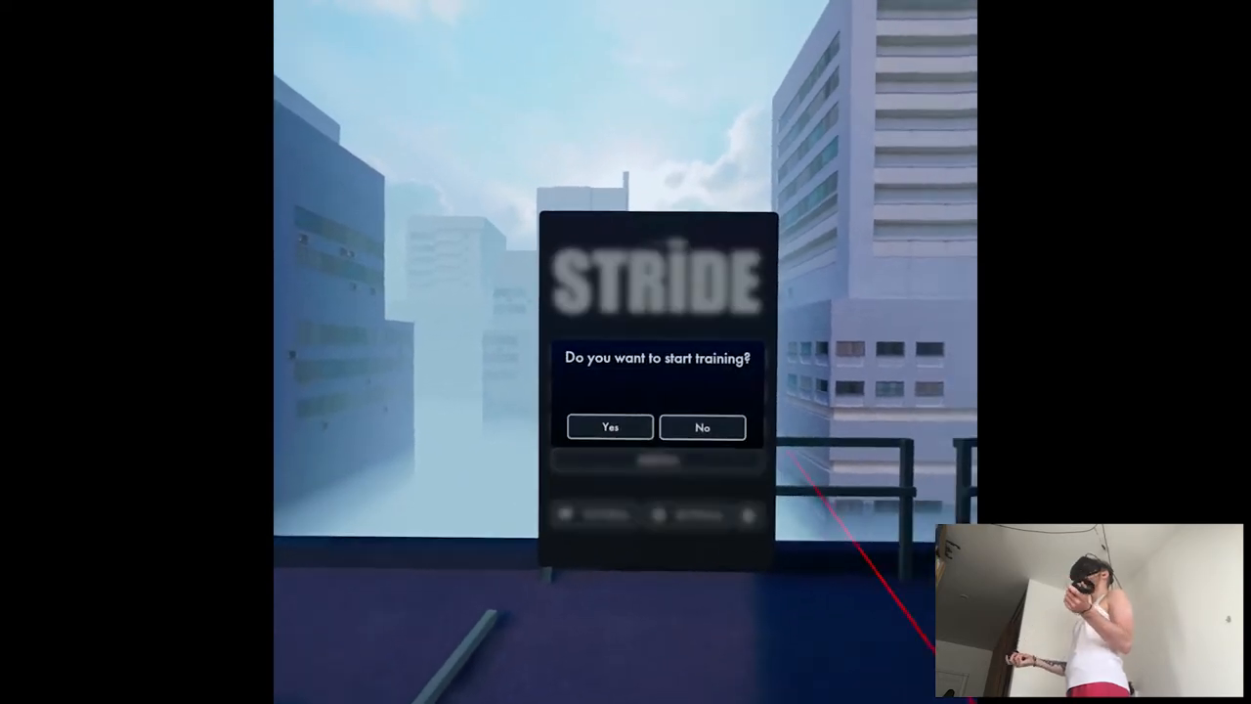
- Accept the training prompt with Yes to begin the tutorial course
left_click(609, 427)
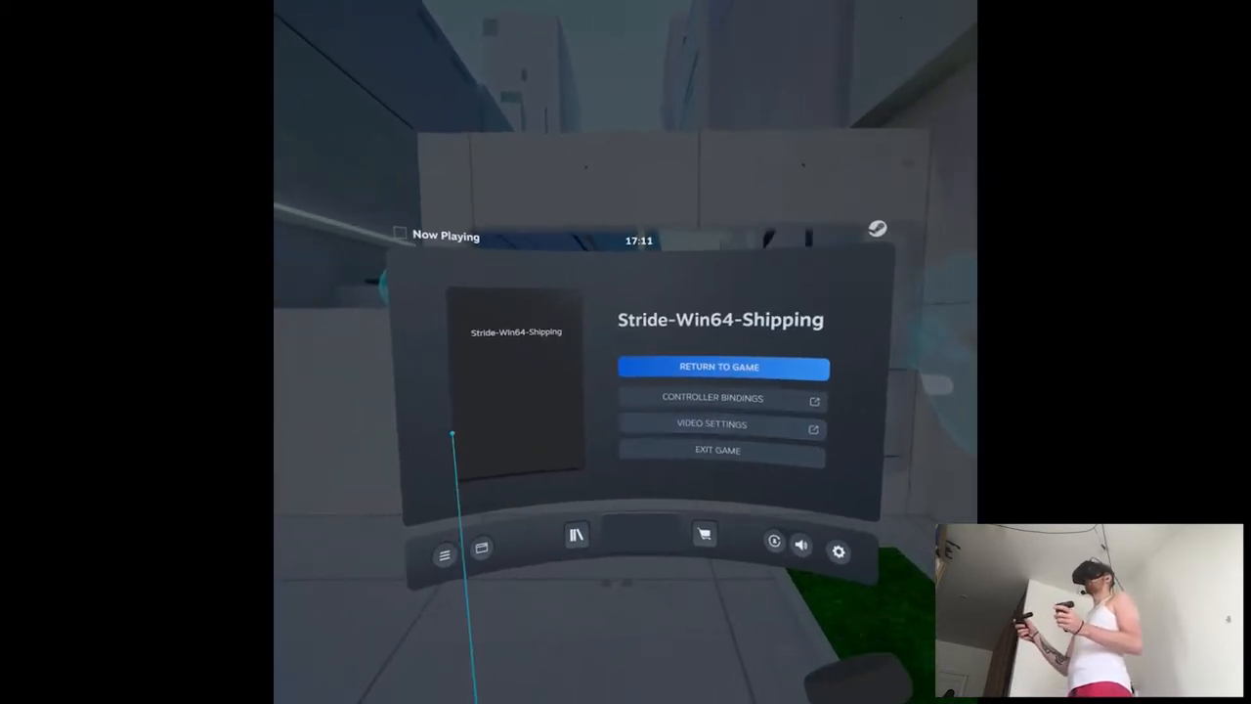
left_click(719, 367)
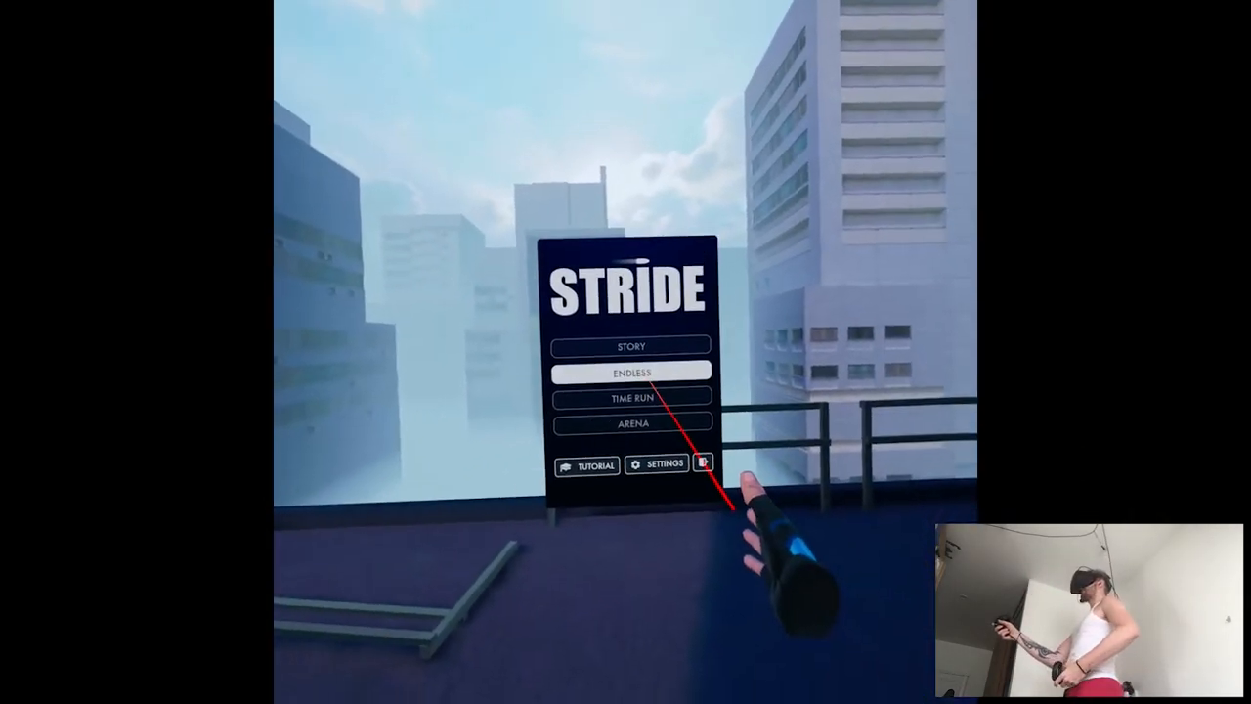
- Launch an Endless mode run and bring up the Modifiers menu
left_click(630, 373)
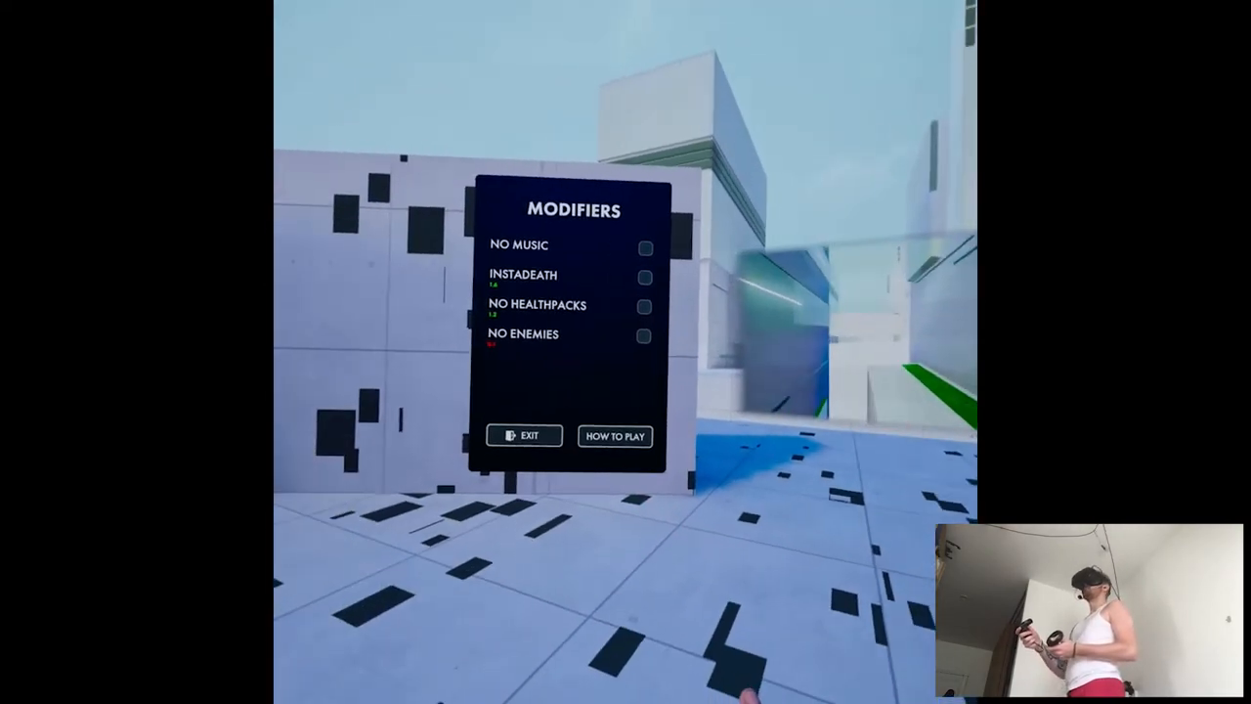
left_click(525, 435)
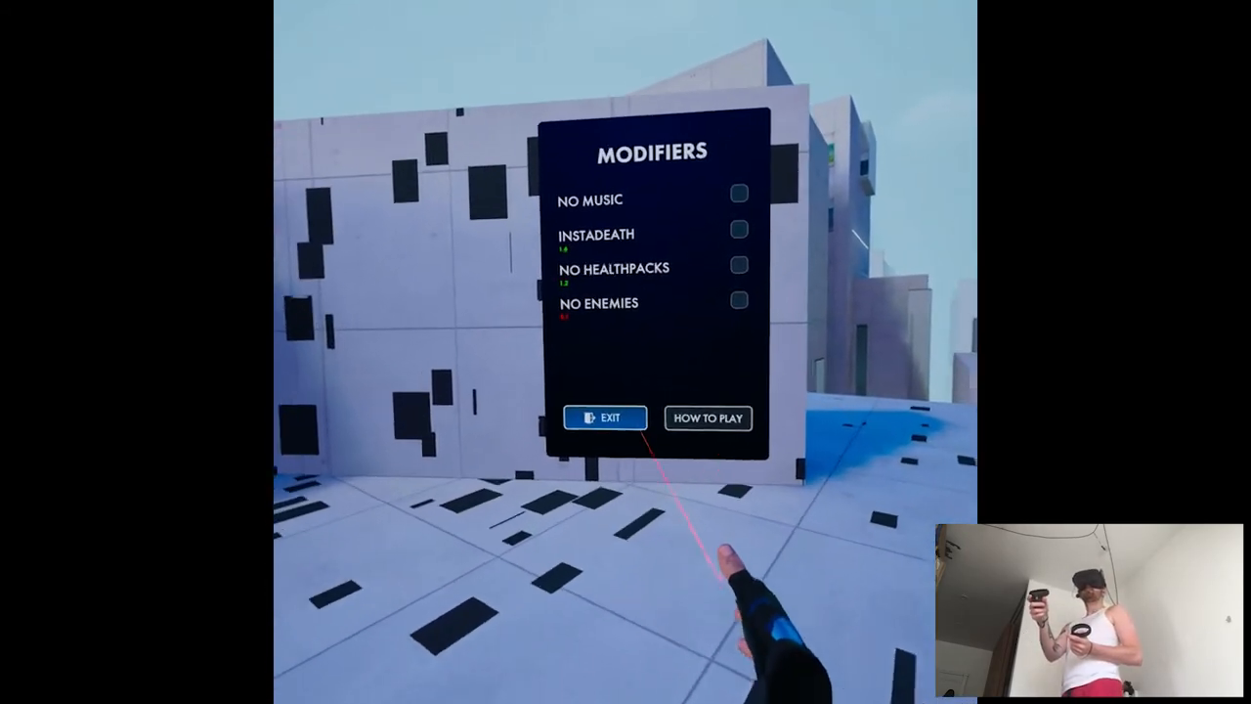
- Choose 'Disable Oculus Link (Beta)' from the Oculus dashboard and confirm Disable
left_click(605, 418)
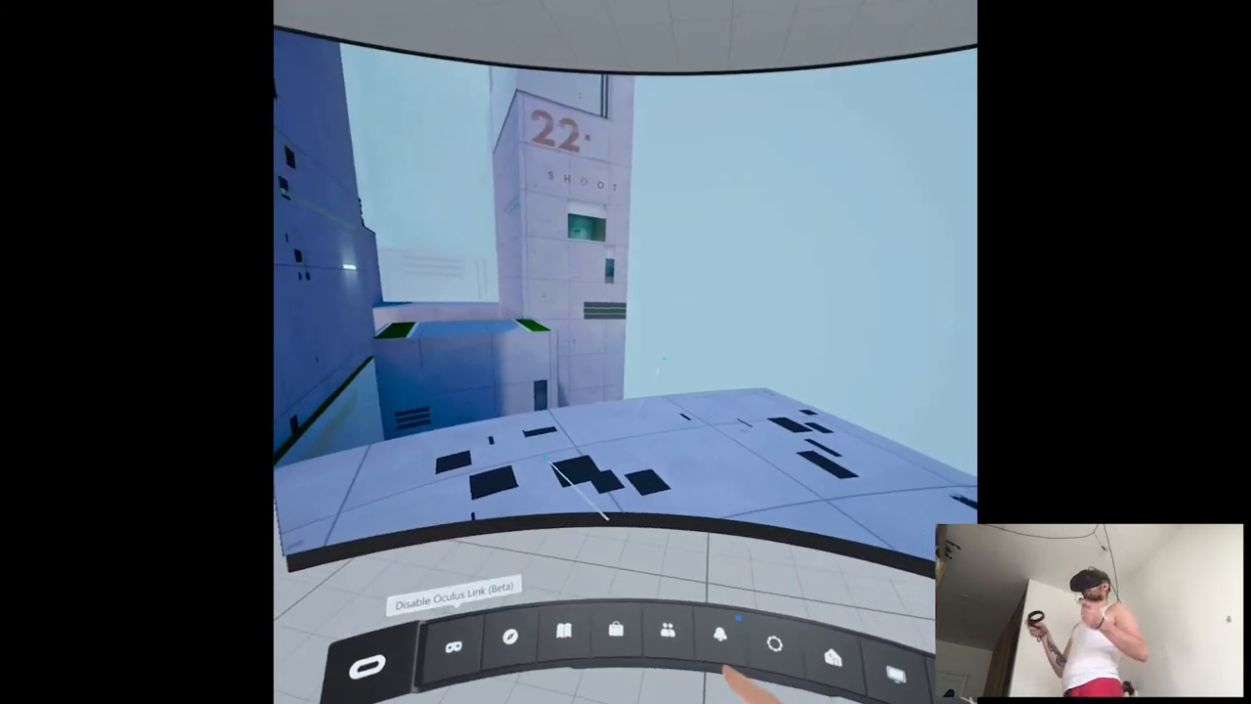
left_click(453, 629)
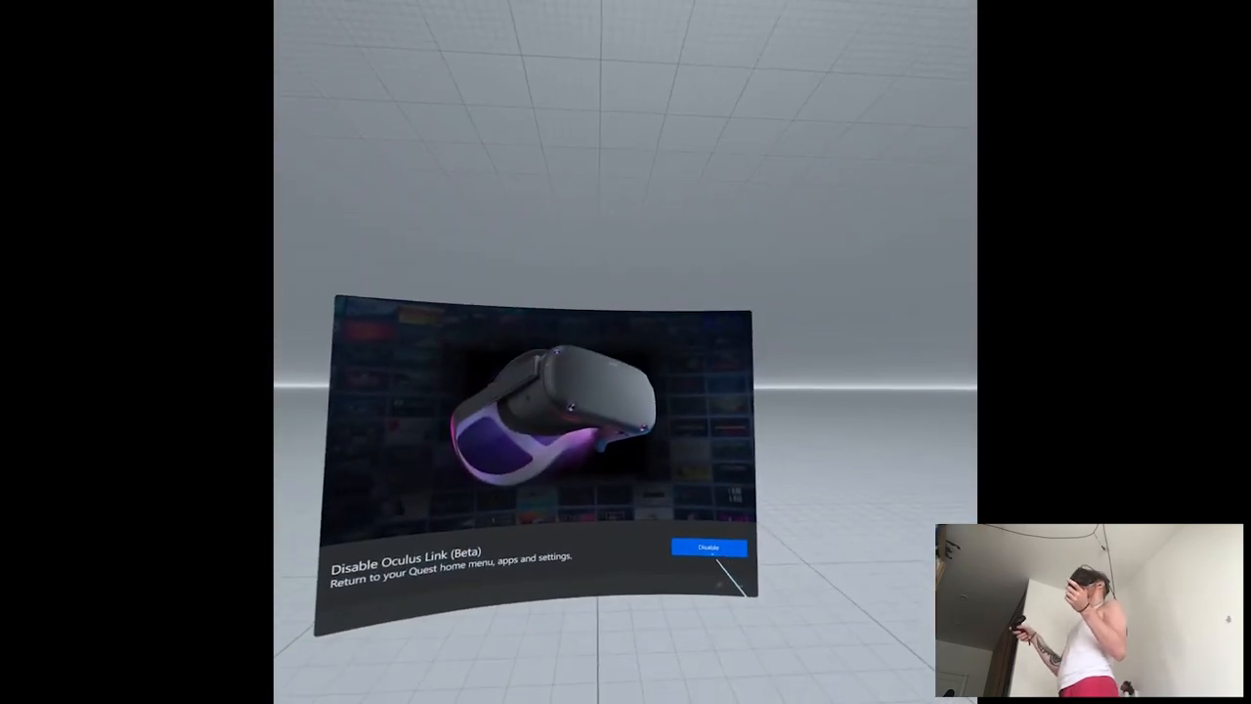
left_click(709, 546)
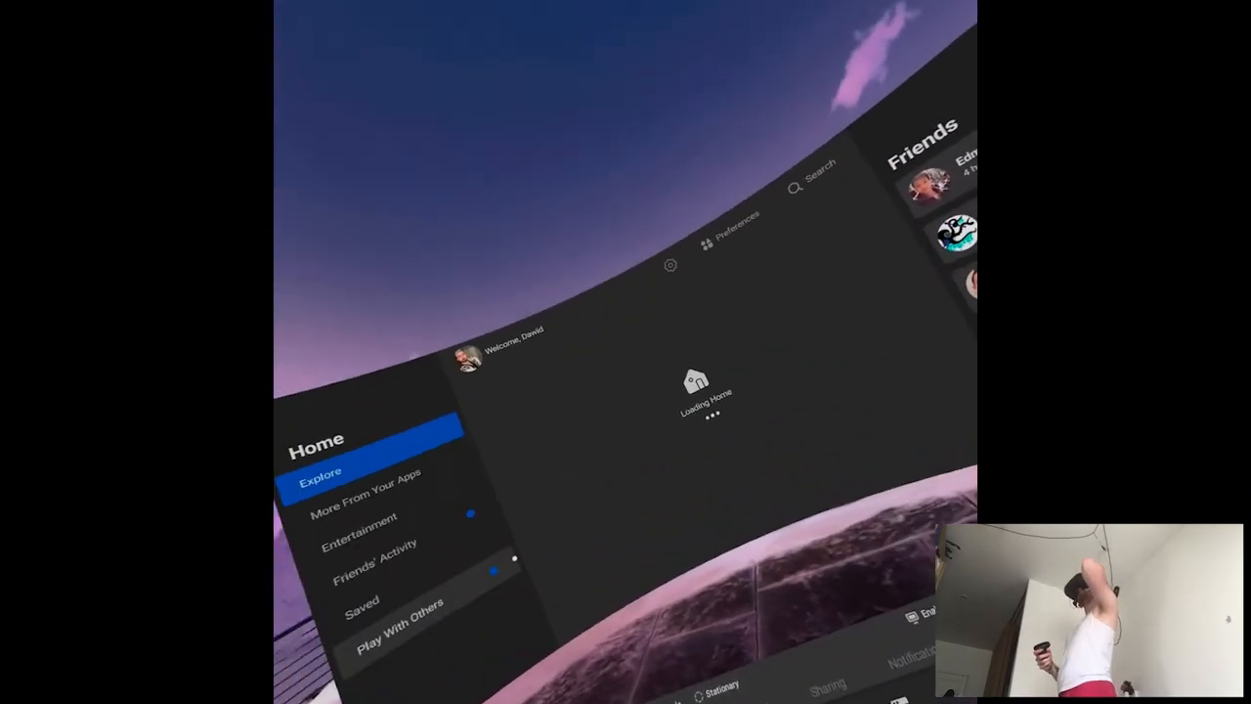